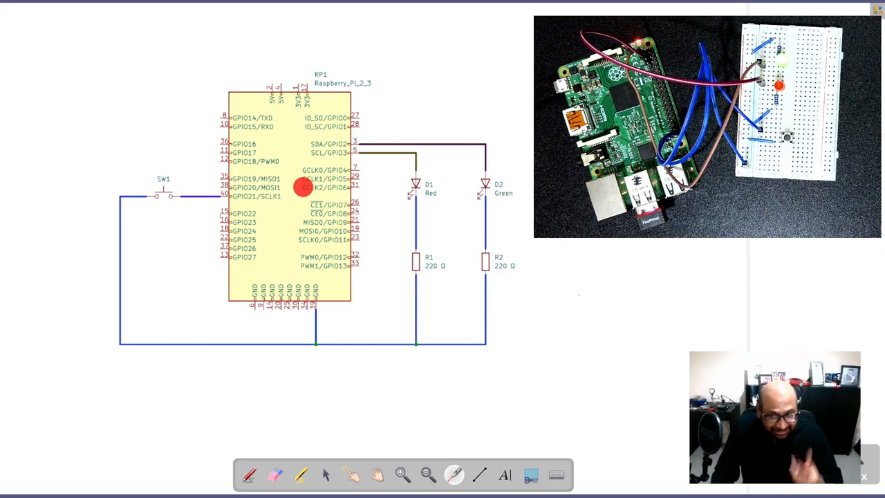
mouse_move(311, 197)
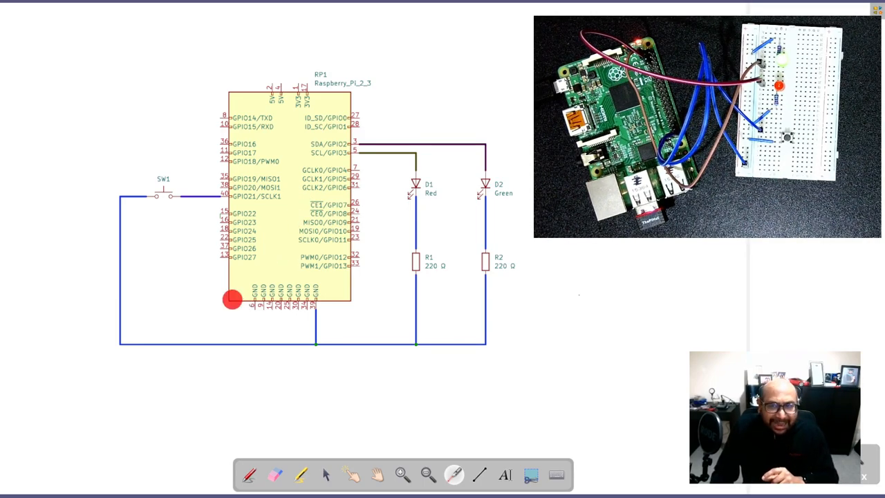
Place the Fritzing momentary switch into the breadboard holes right of the two LEDs
drag(232, 299, 228, 278)
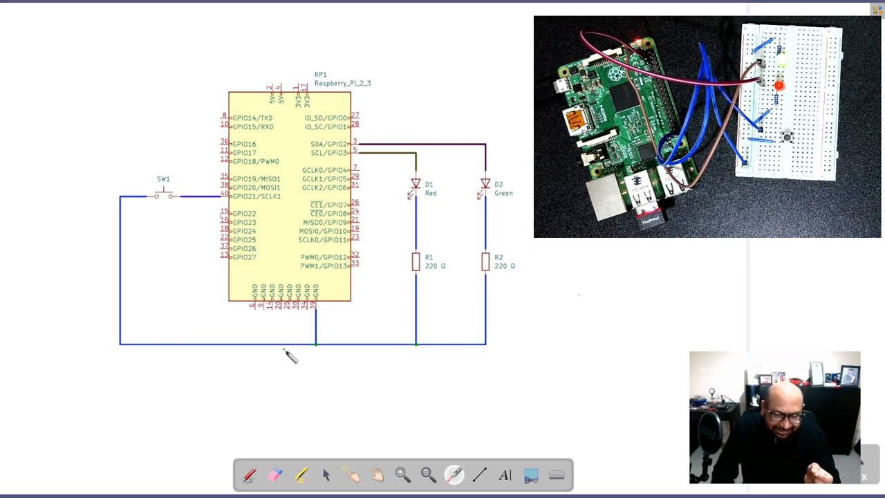
click(388, 160)
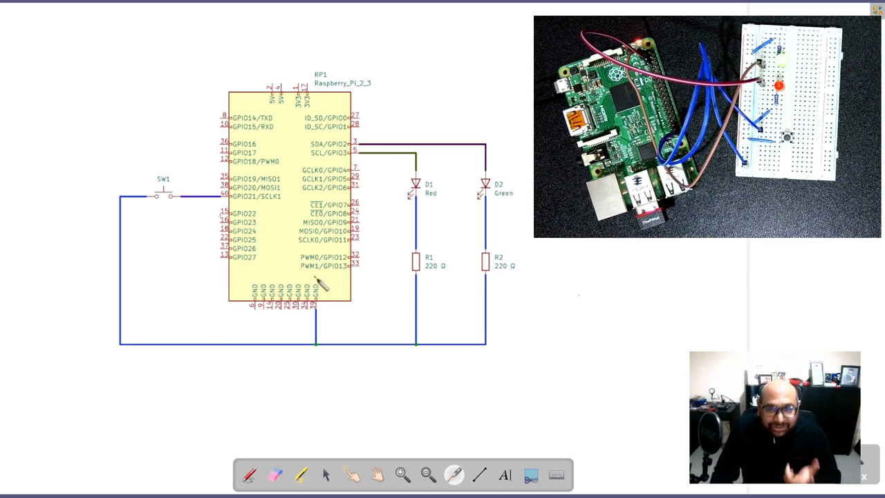
mouse_move(450, 246)
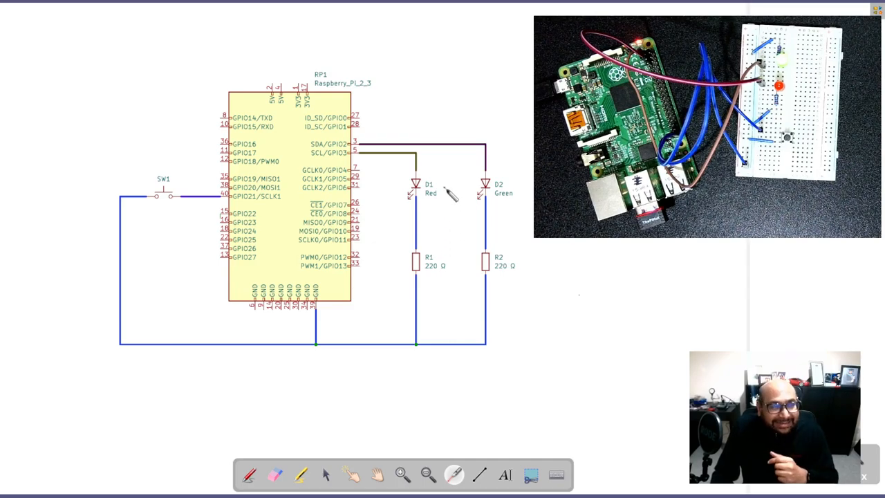
mouse_move(508, 166)
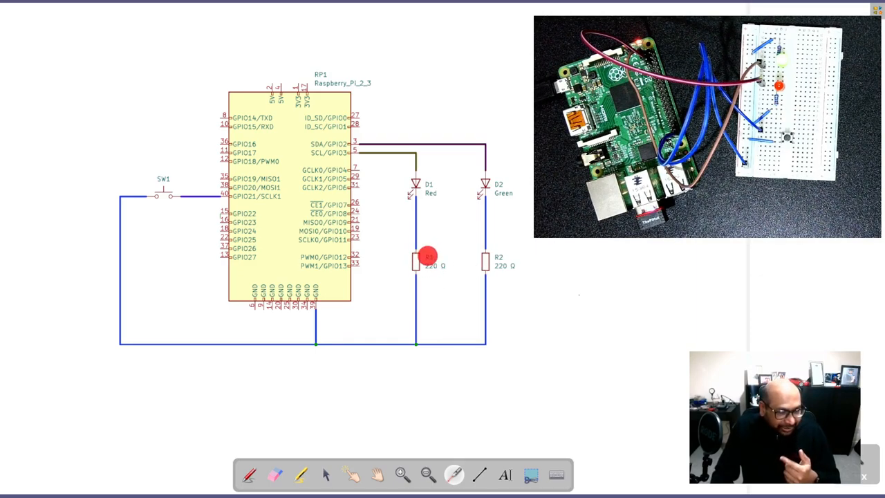
drag(426, 254, 497, 255)
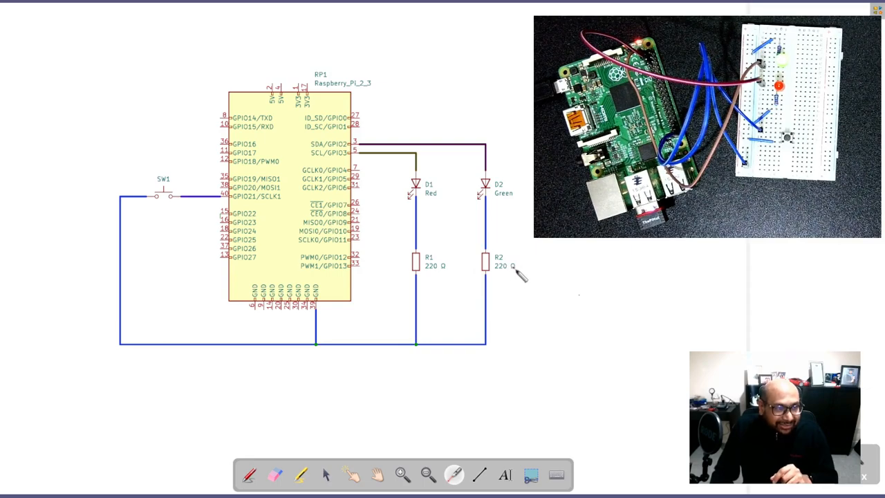
mouse_move(550, 294)
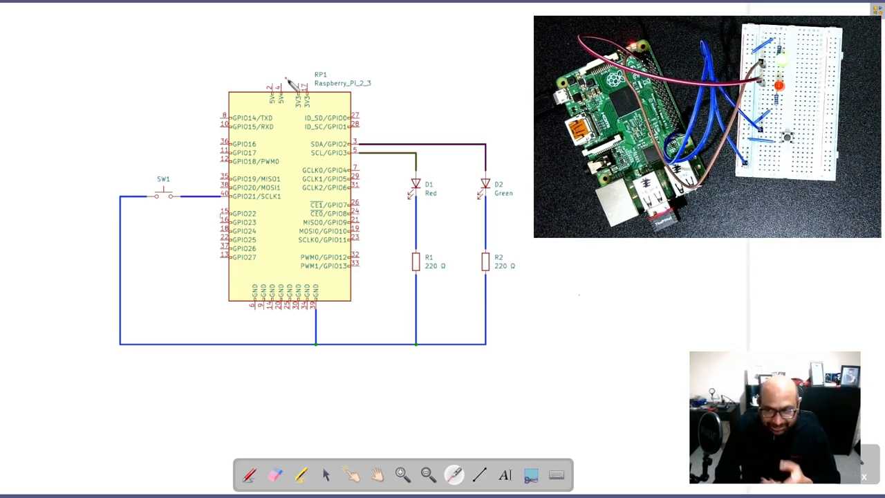
mouse_move(281, 153)
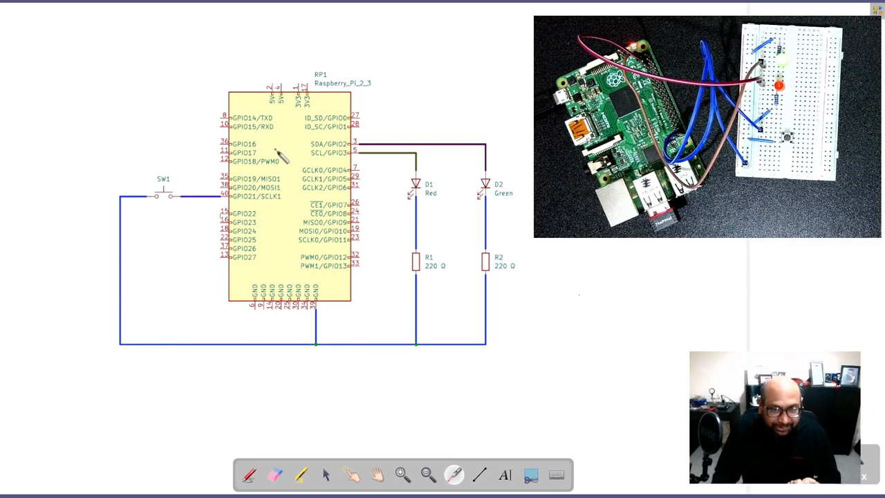
mouse_move(252, 87)
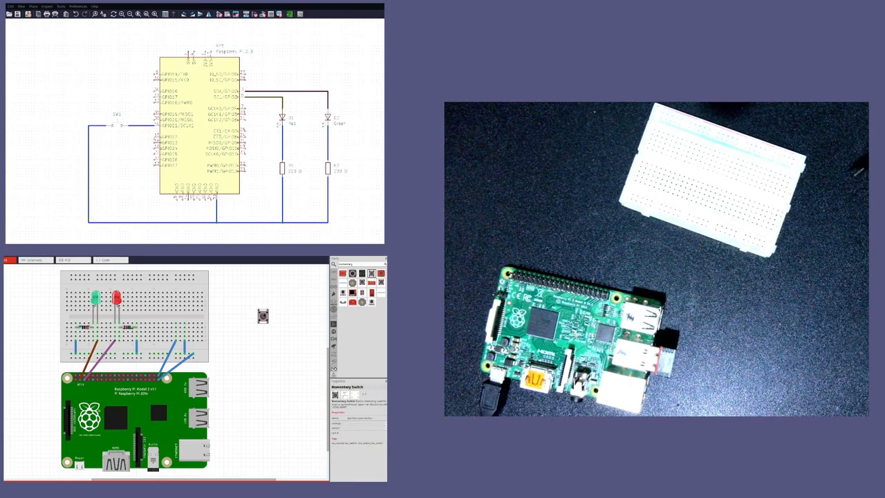
drag(263, 316, 179, 316)
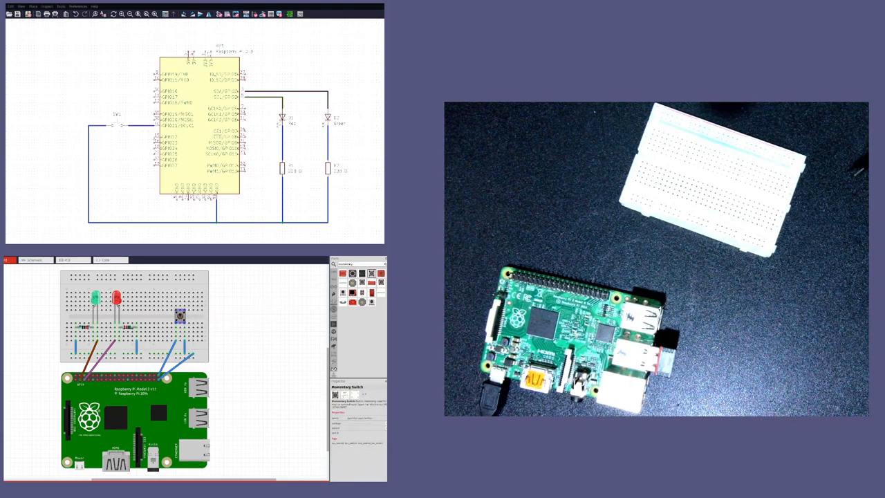